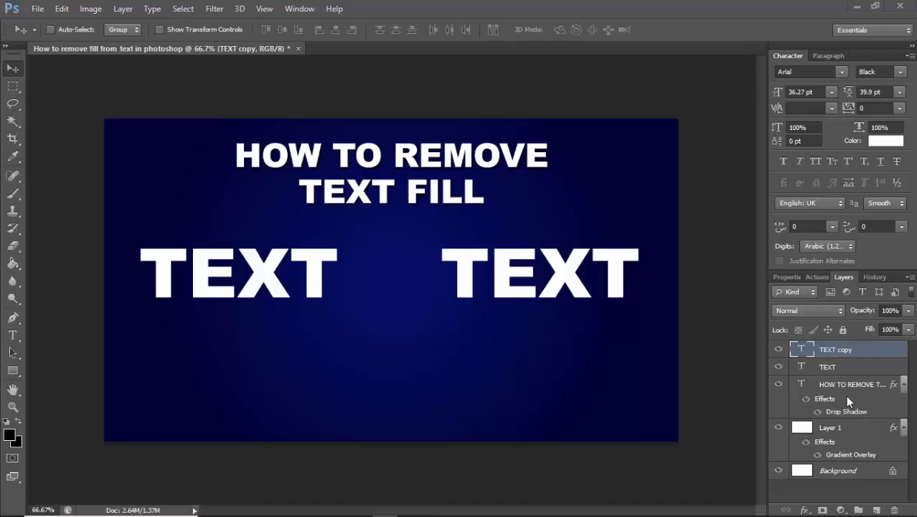
{"action": "mouse_move", "coordinate": [811, 380]}
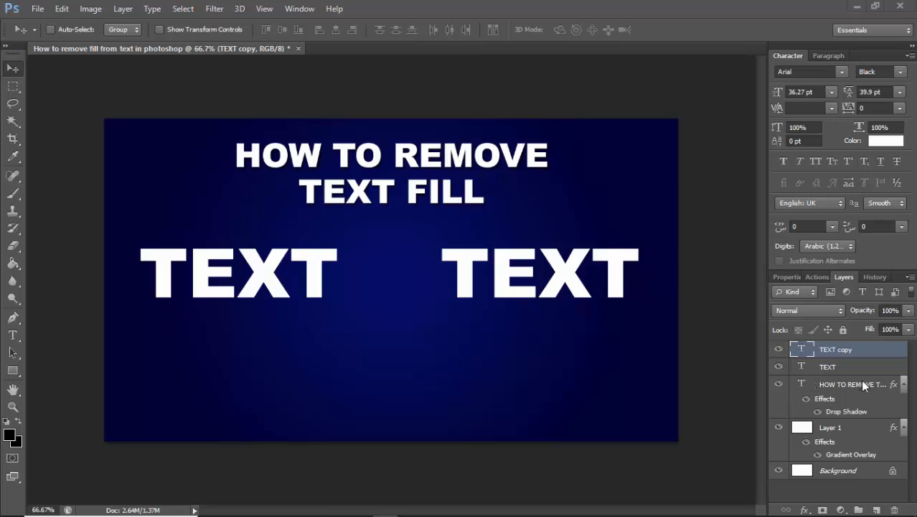
{"action": "mouse_move", "coordinate": [872, 423]}
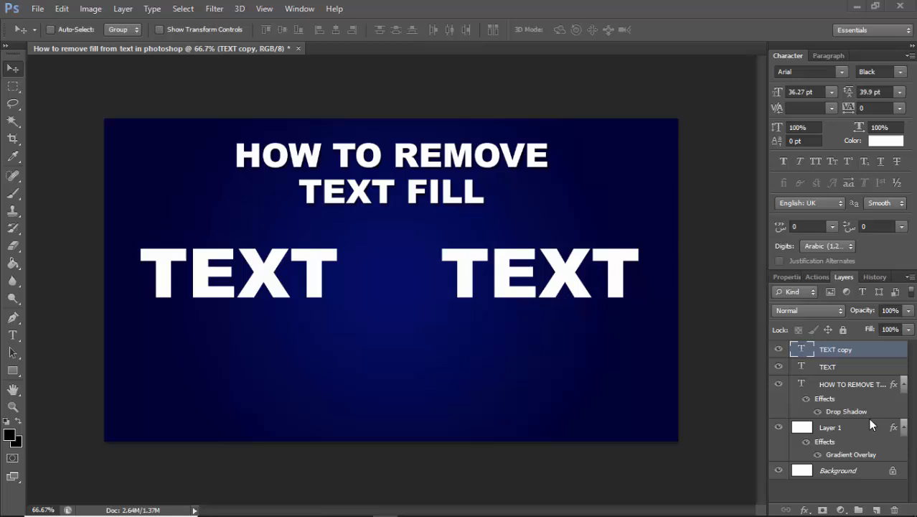
{"action": "mouse_move", "coordinate": [839, 384]}
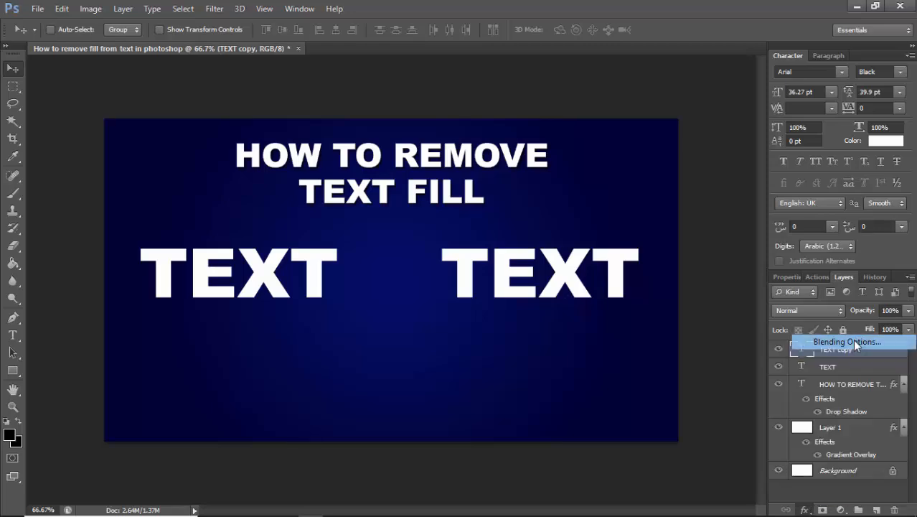
Give the TEXT copy layer a white Inside stroke and reduce its fill opacity to 0%
{"action": "left_click", "coordinate": [846, 341]}
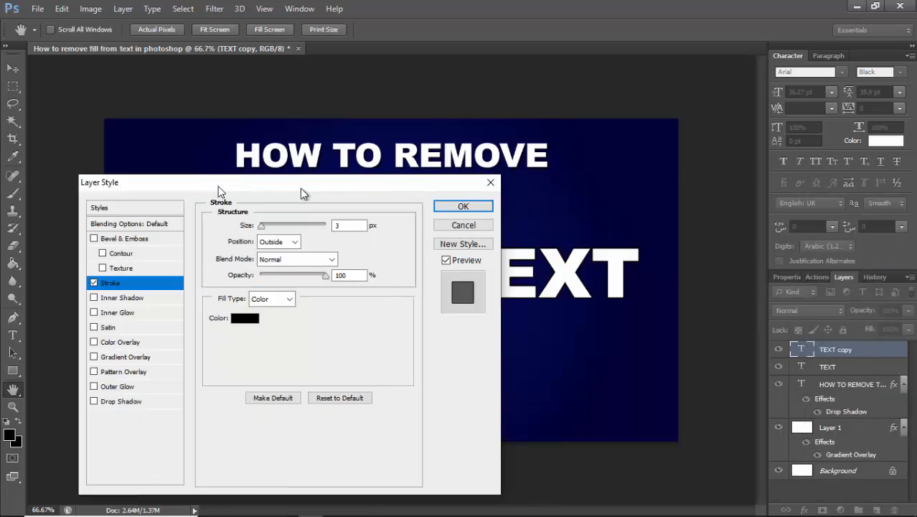
{"action": "left_click", "coordinate": [244, 318]}
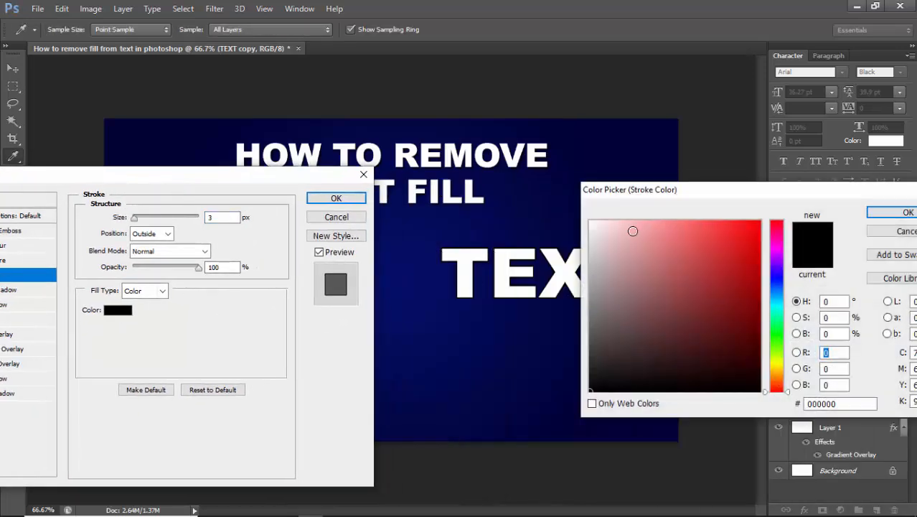
{"action": "left_click", "coordinate": [591, 220]}
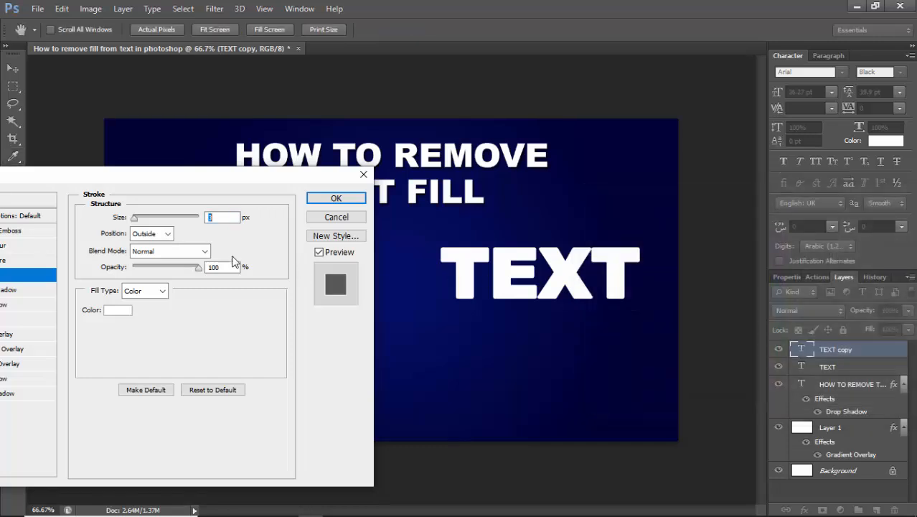
{"action": "left_click", "coordinate": [150, 233]}
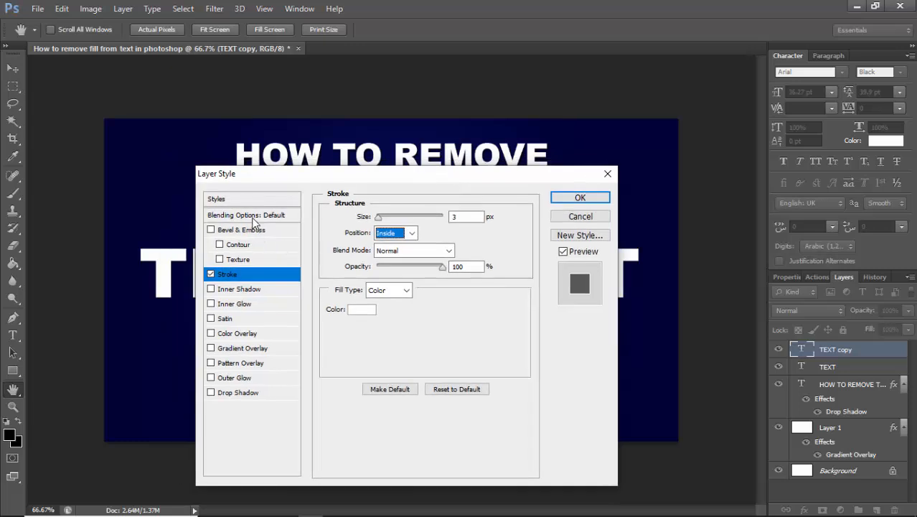
{"action": "left_click", "coordinate": [245, 215]}
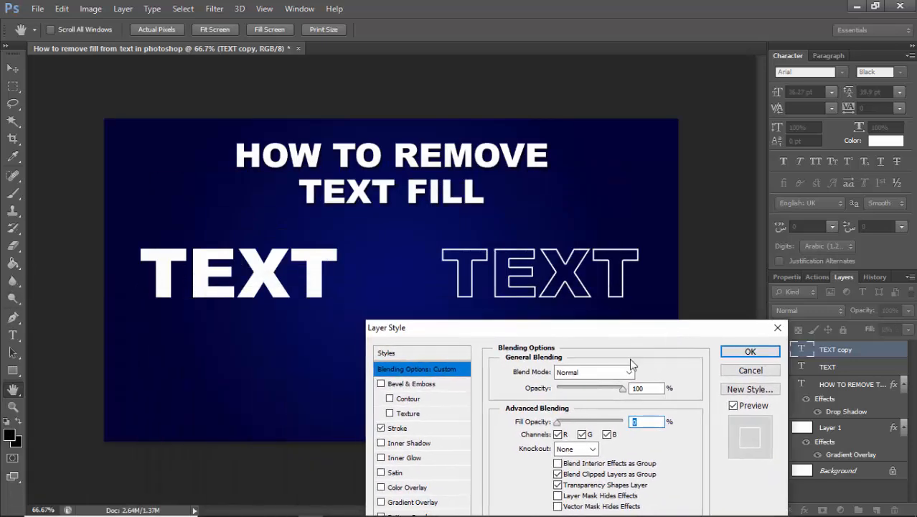
Enlarge the white stroke, set its Position to Outside, and apply the layer style
{"action": "left_click", "coordinate": [396, 428]}
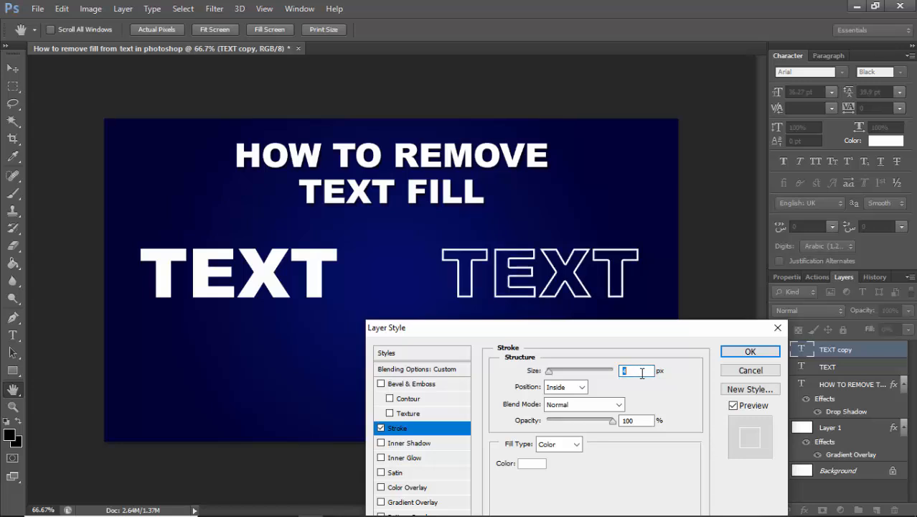
{"action": "mouse_move", "coordinate": [635, 371]}
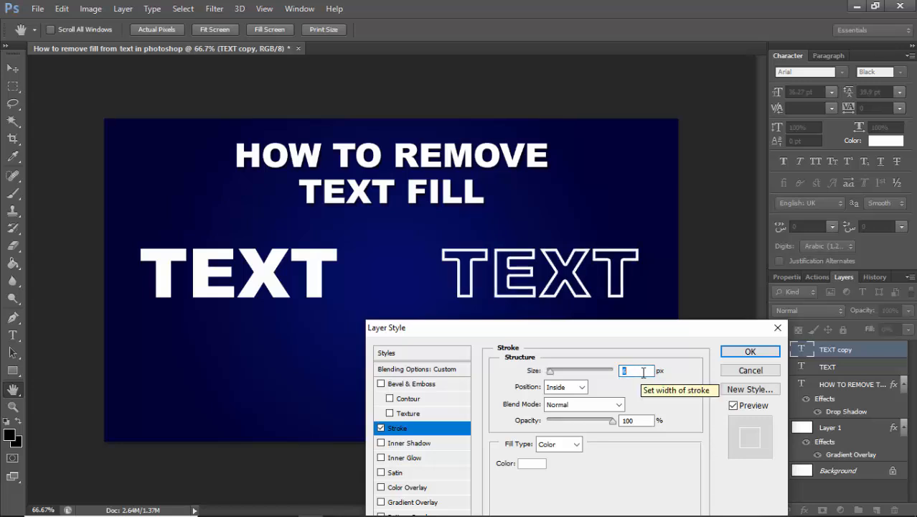
{"action": "left_click", "coordinate": [581, 387]}
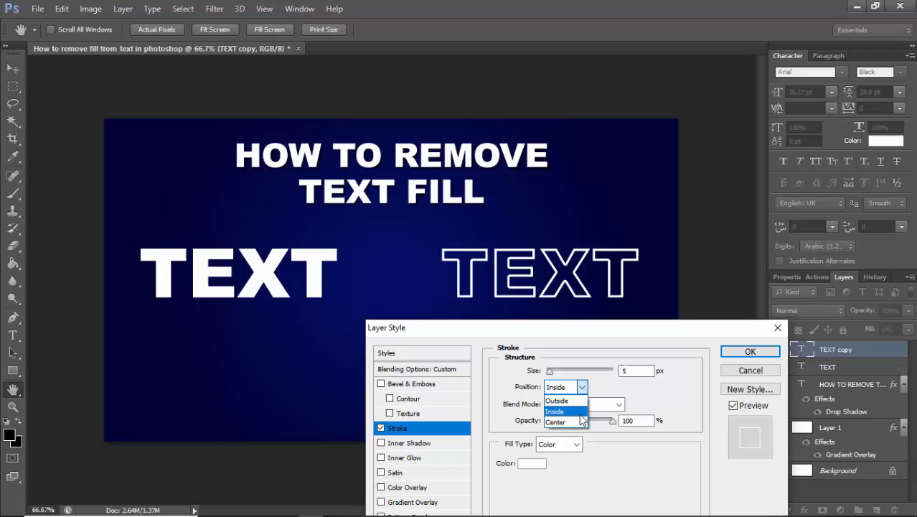
{"action": "left_click", "coordinate": [556, 422]}
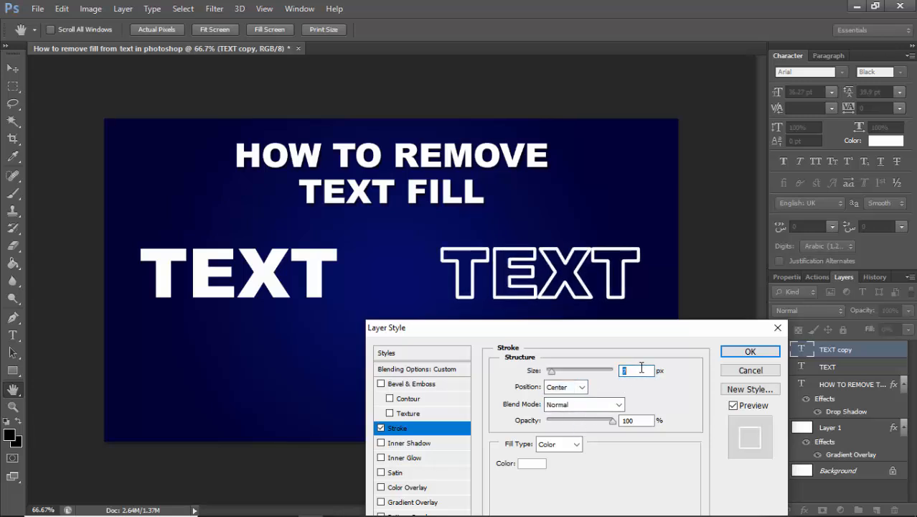
{"action": "left_click", "coordinate": [581, 386]}
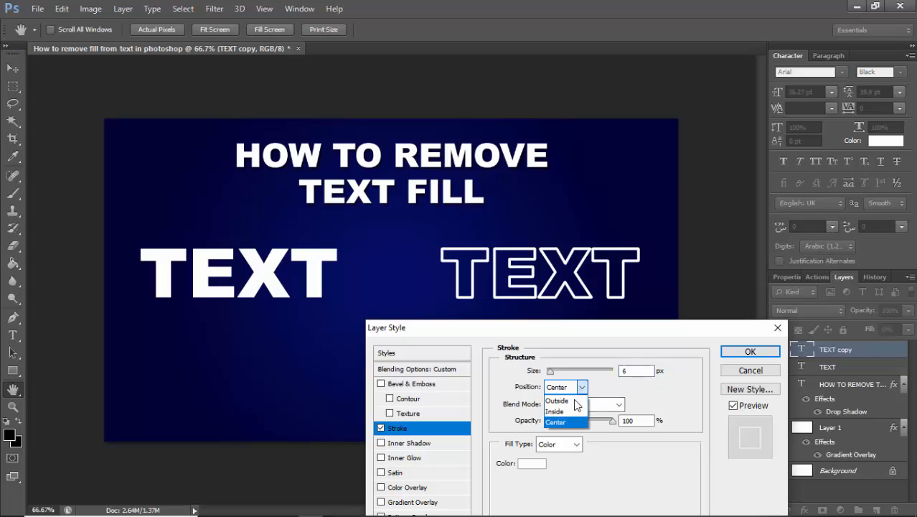
{"action": "left_click", "coordinate": [556, 400]}
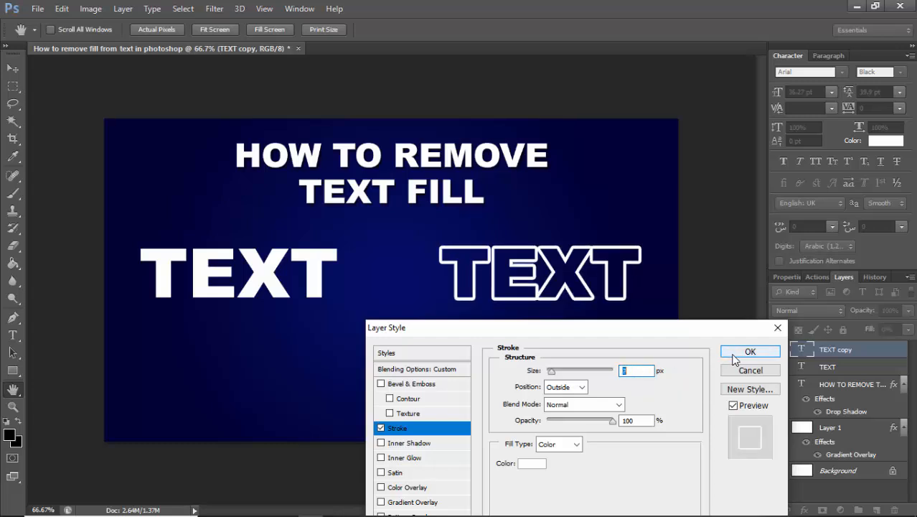
{"action": "left_click", "coordinate": [749, 352]}
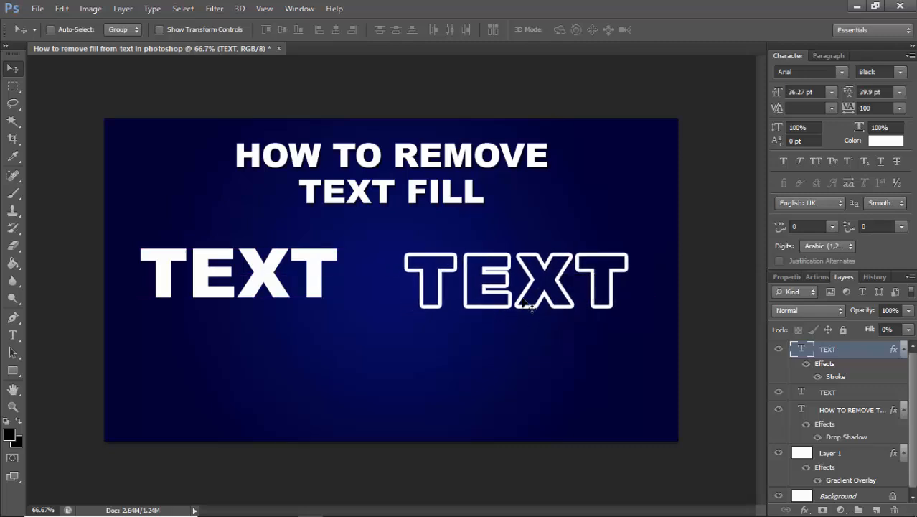
{"action": "mouse_move", "coordinate": [689, 377]}
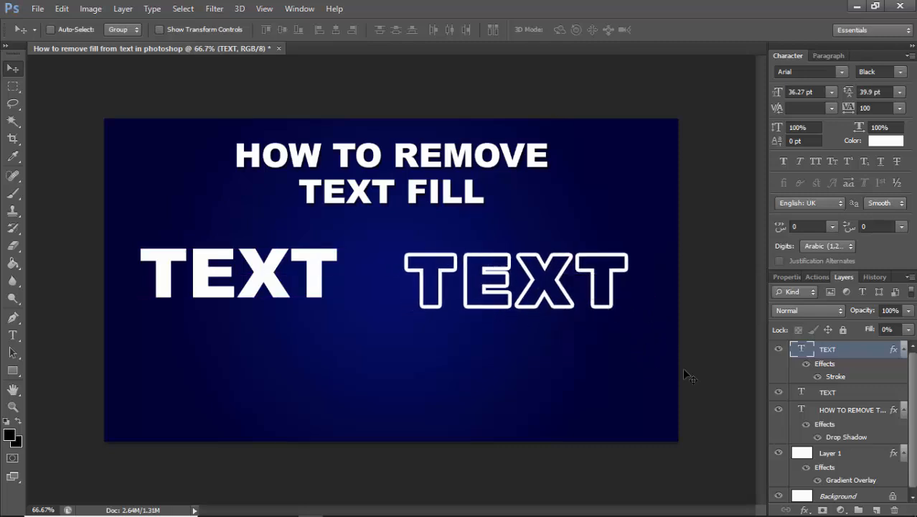